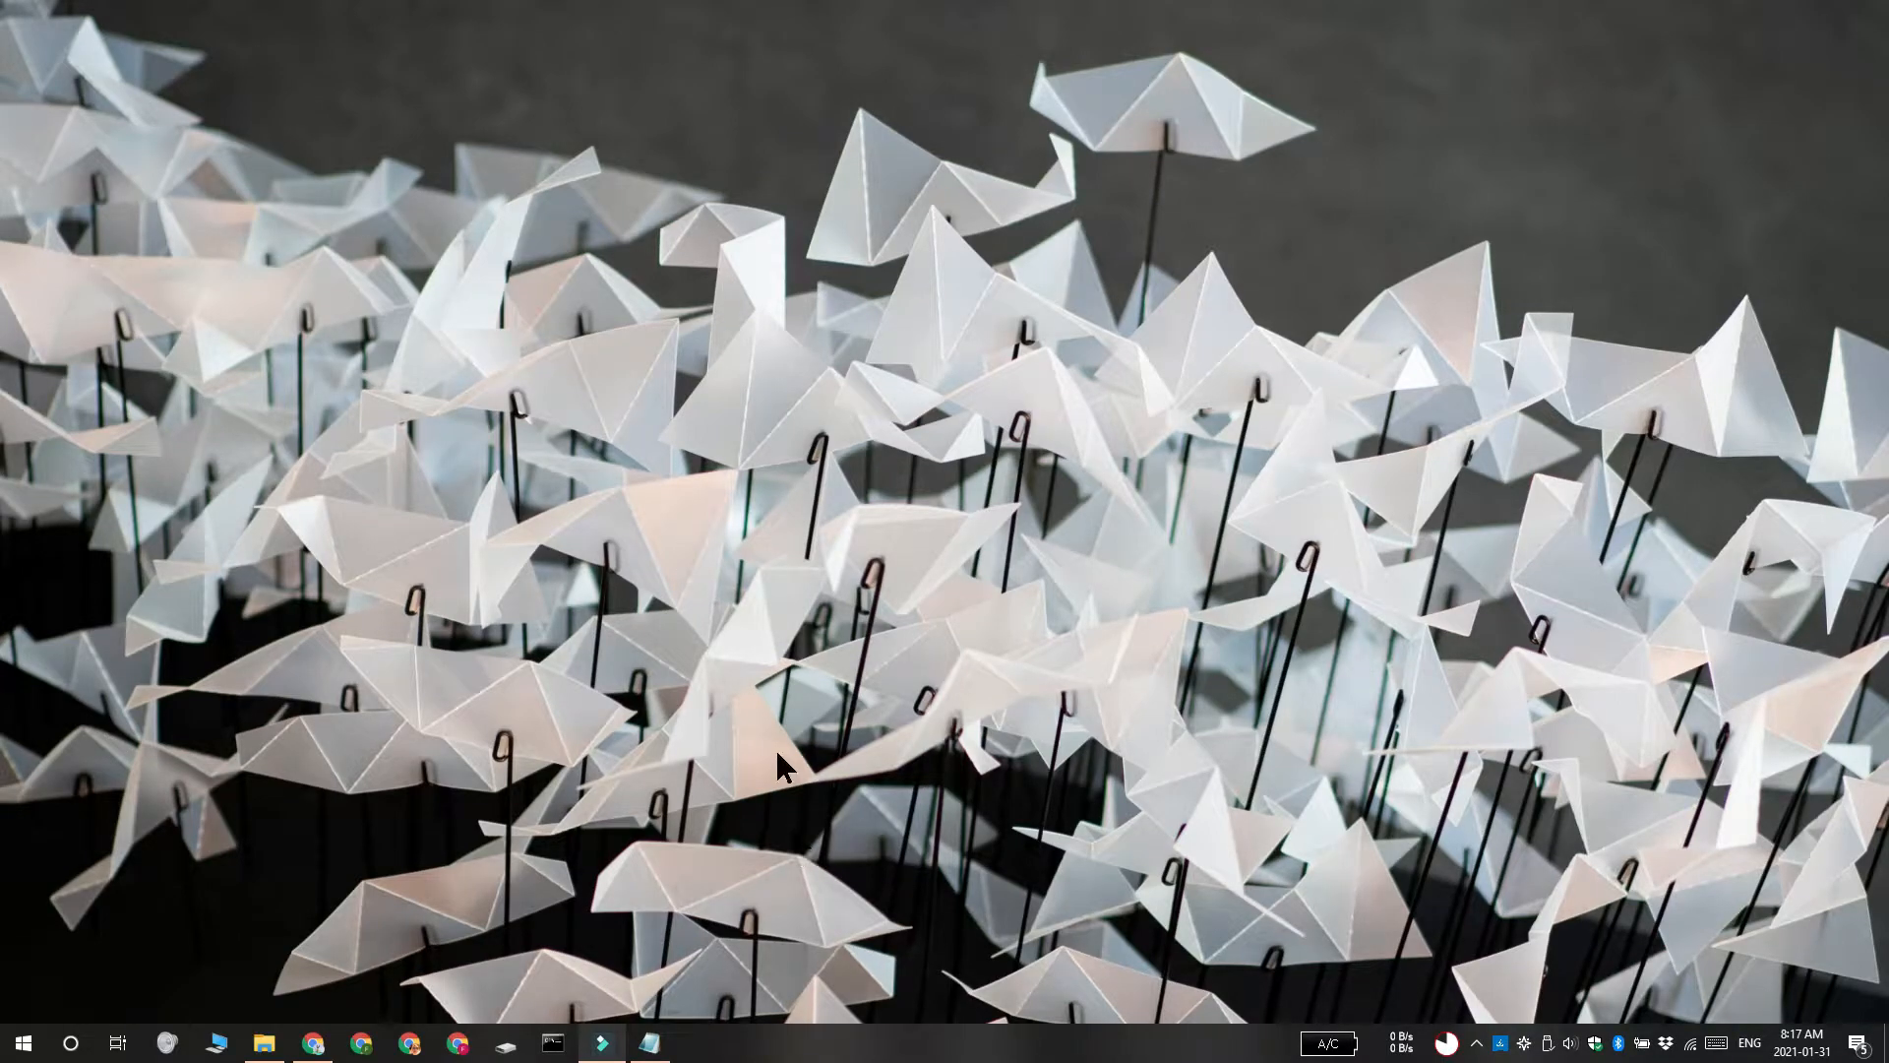
mouse_move(591, 524)
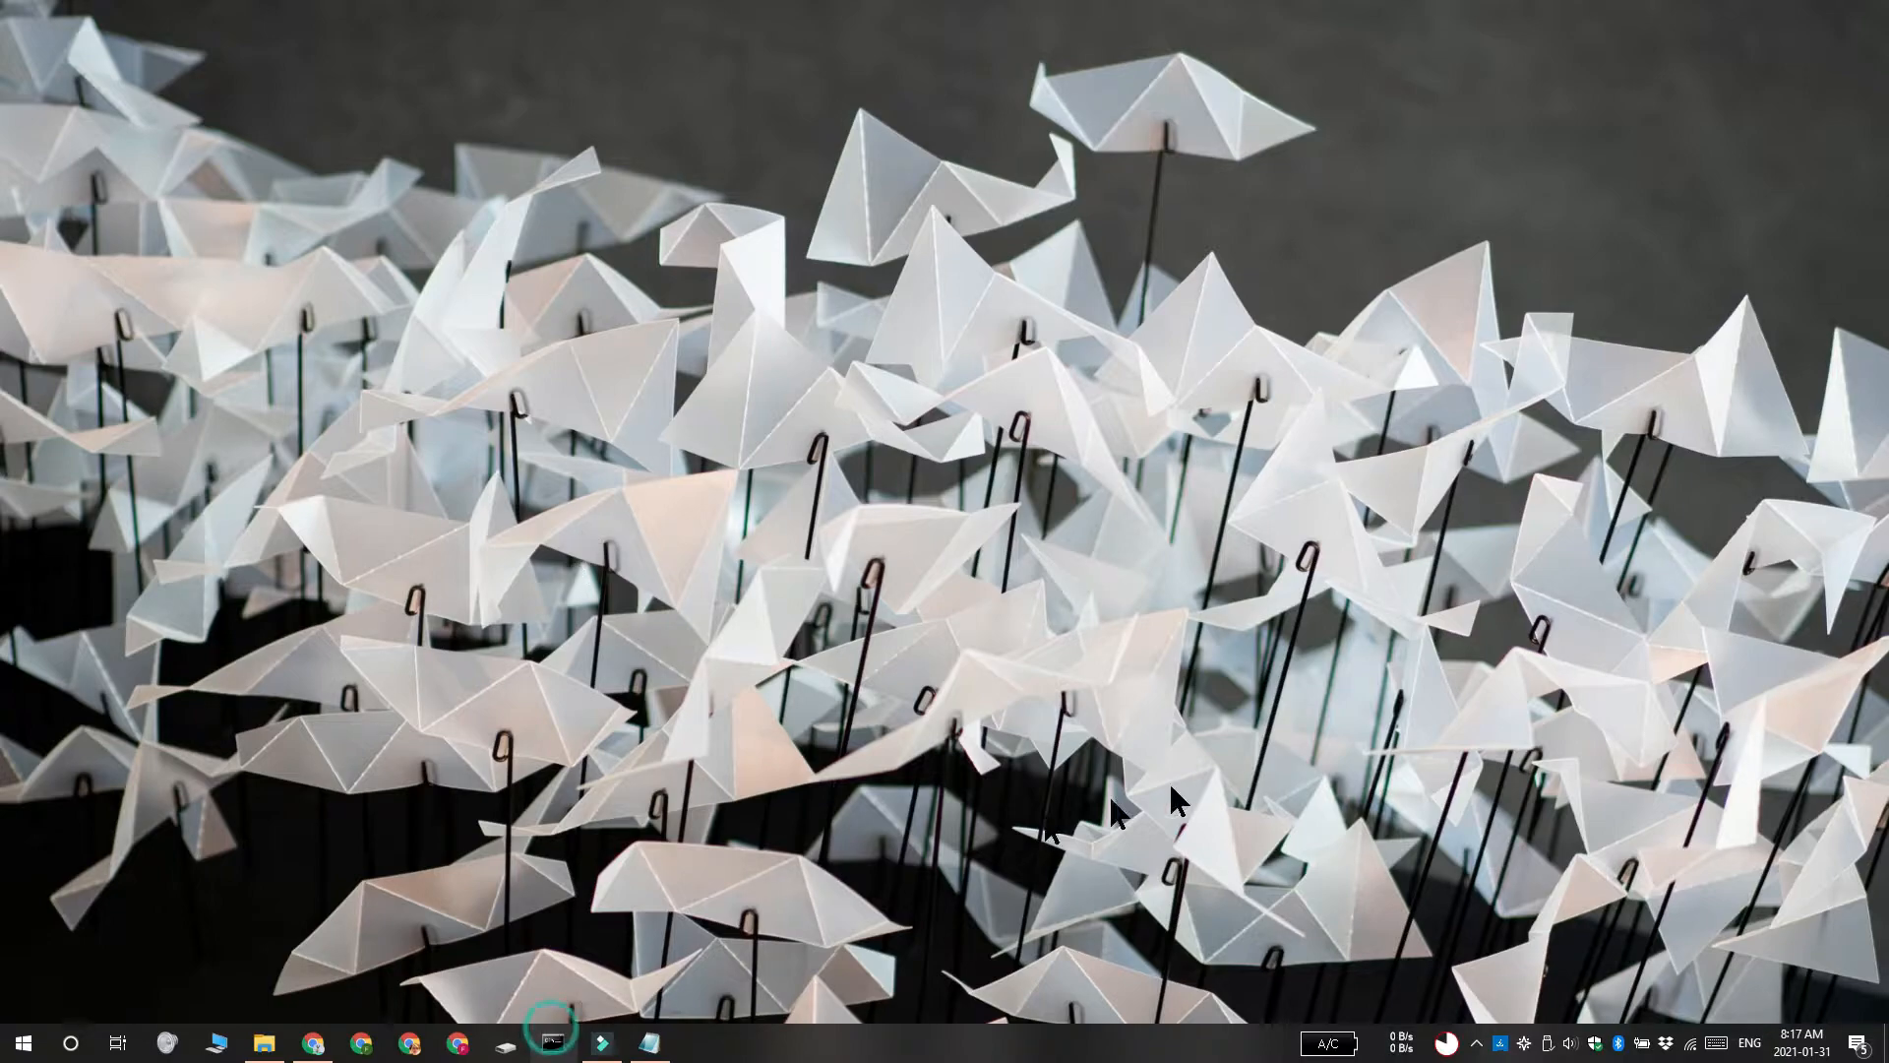
Ping 23.145.208.221 with 25 packets and highlight the resulting 0% packet loss figure.
click(552, 1042)
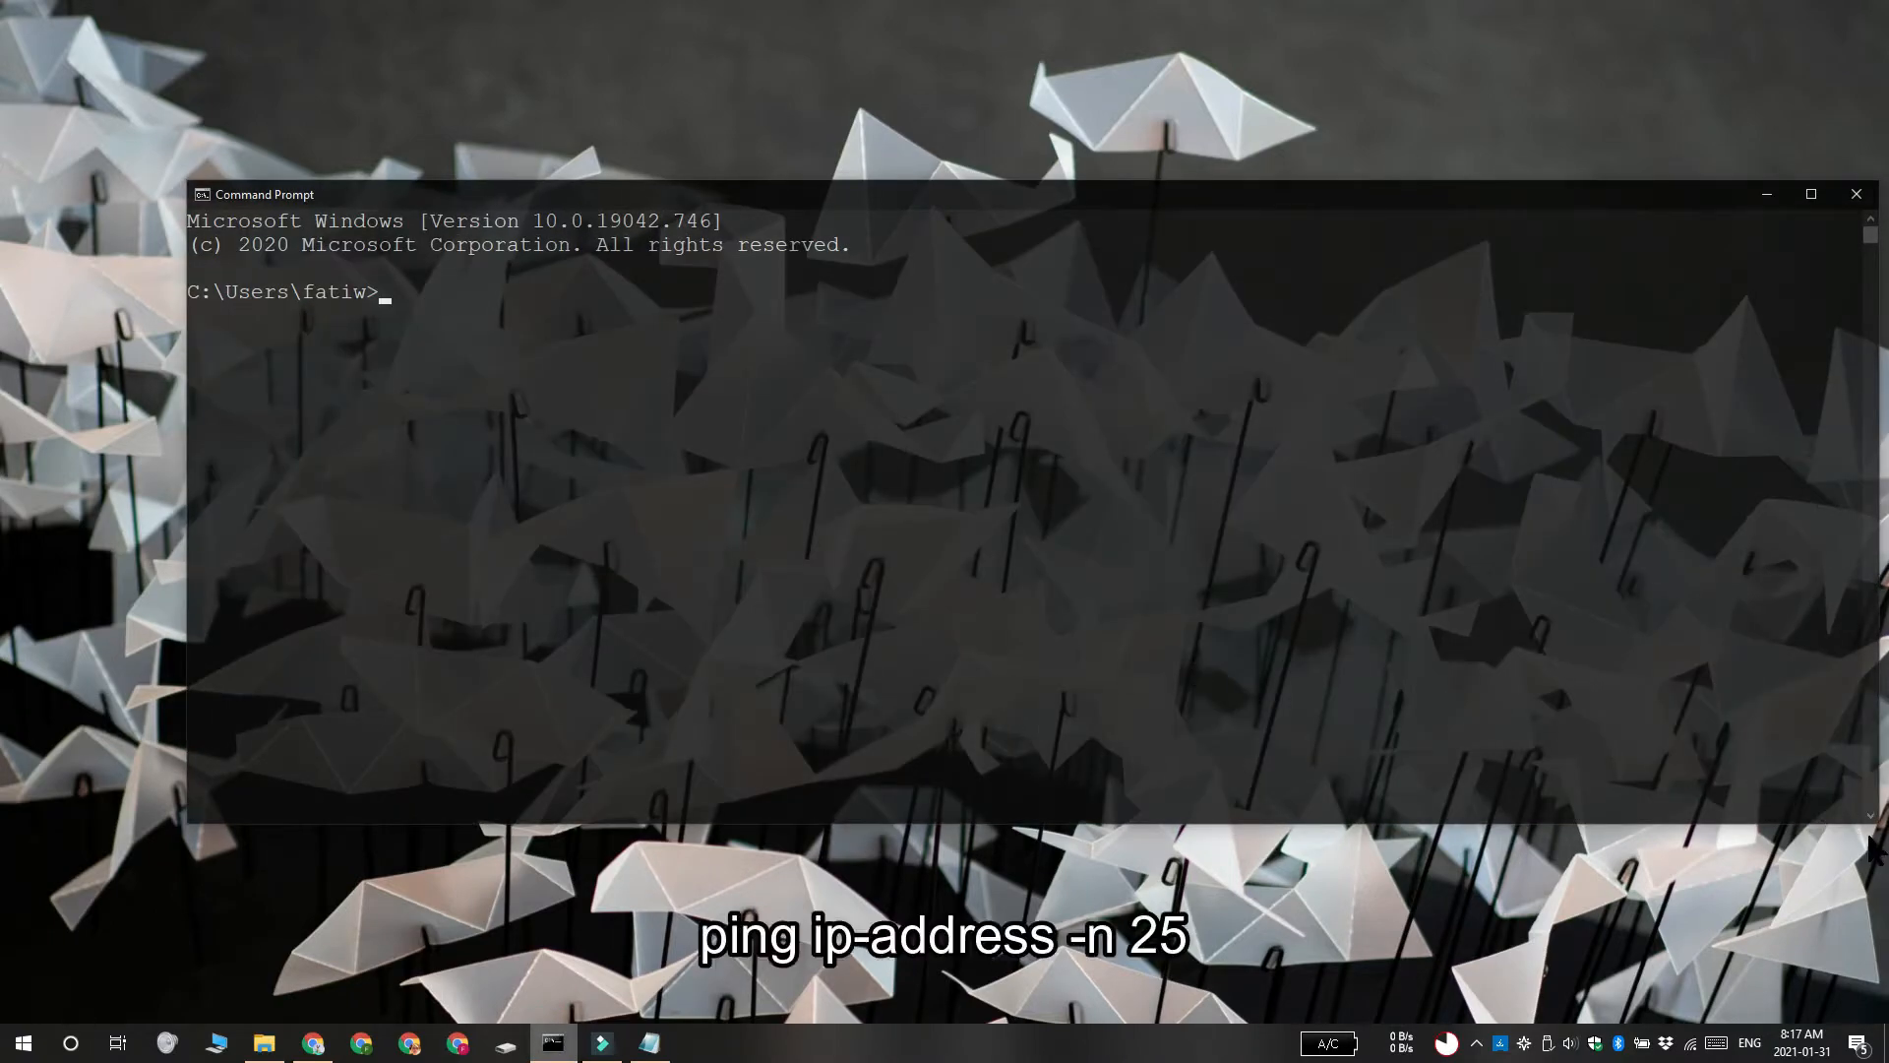
text(ping 23.145.208.221 -n 25)
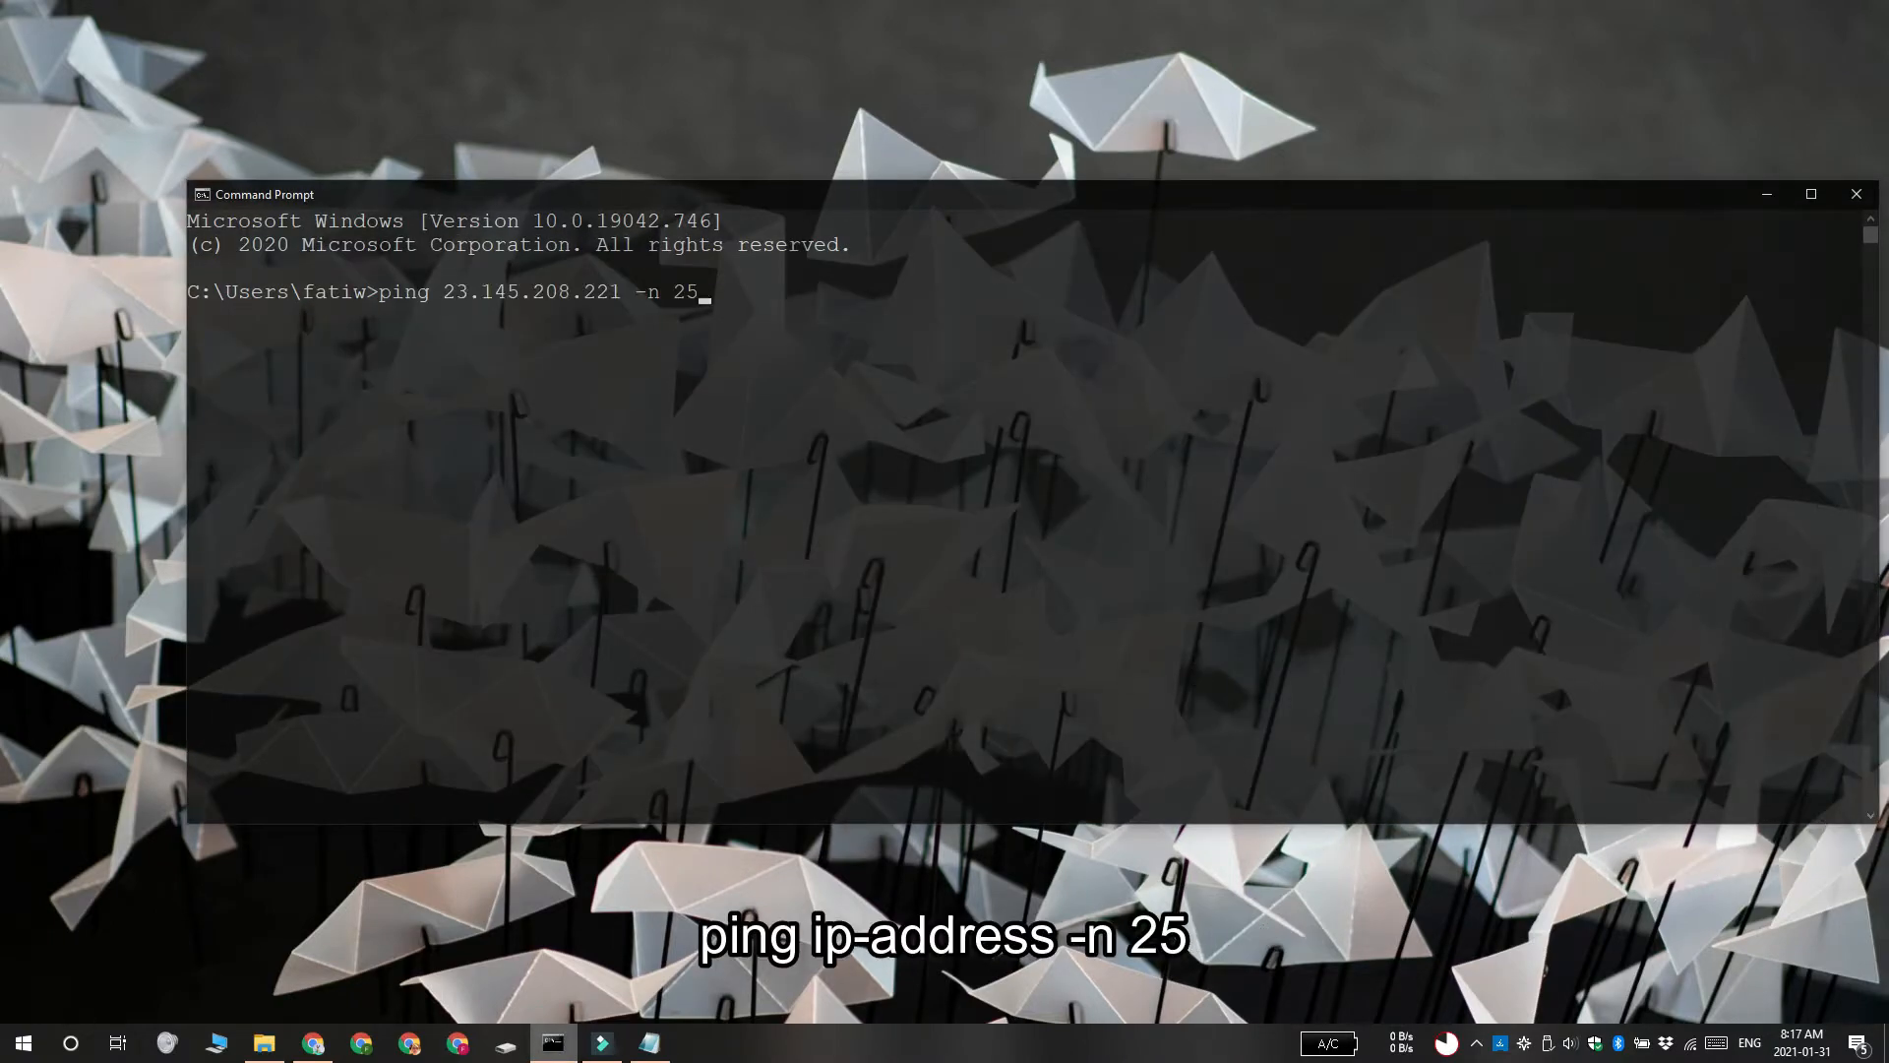
key(enter)
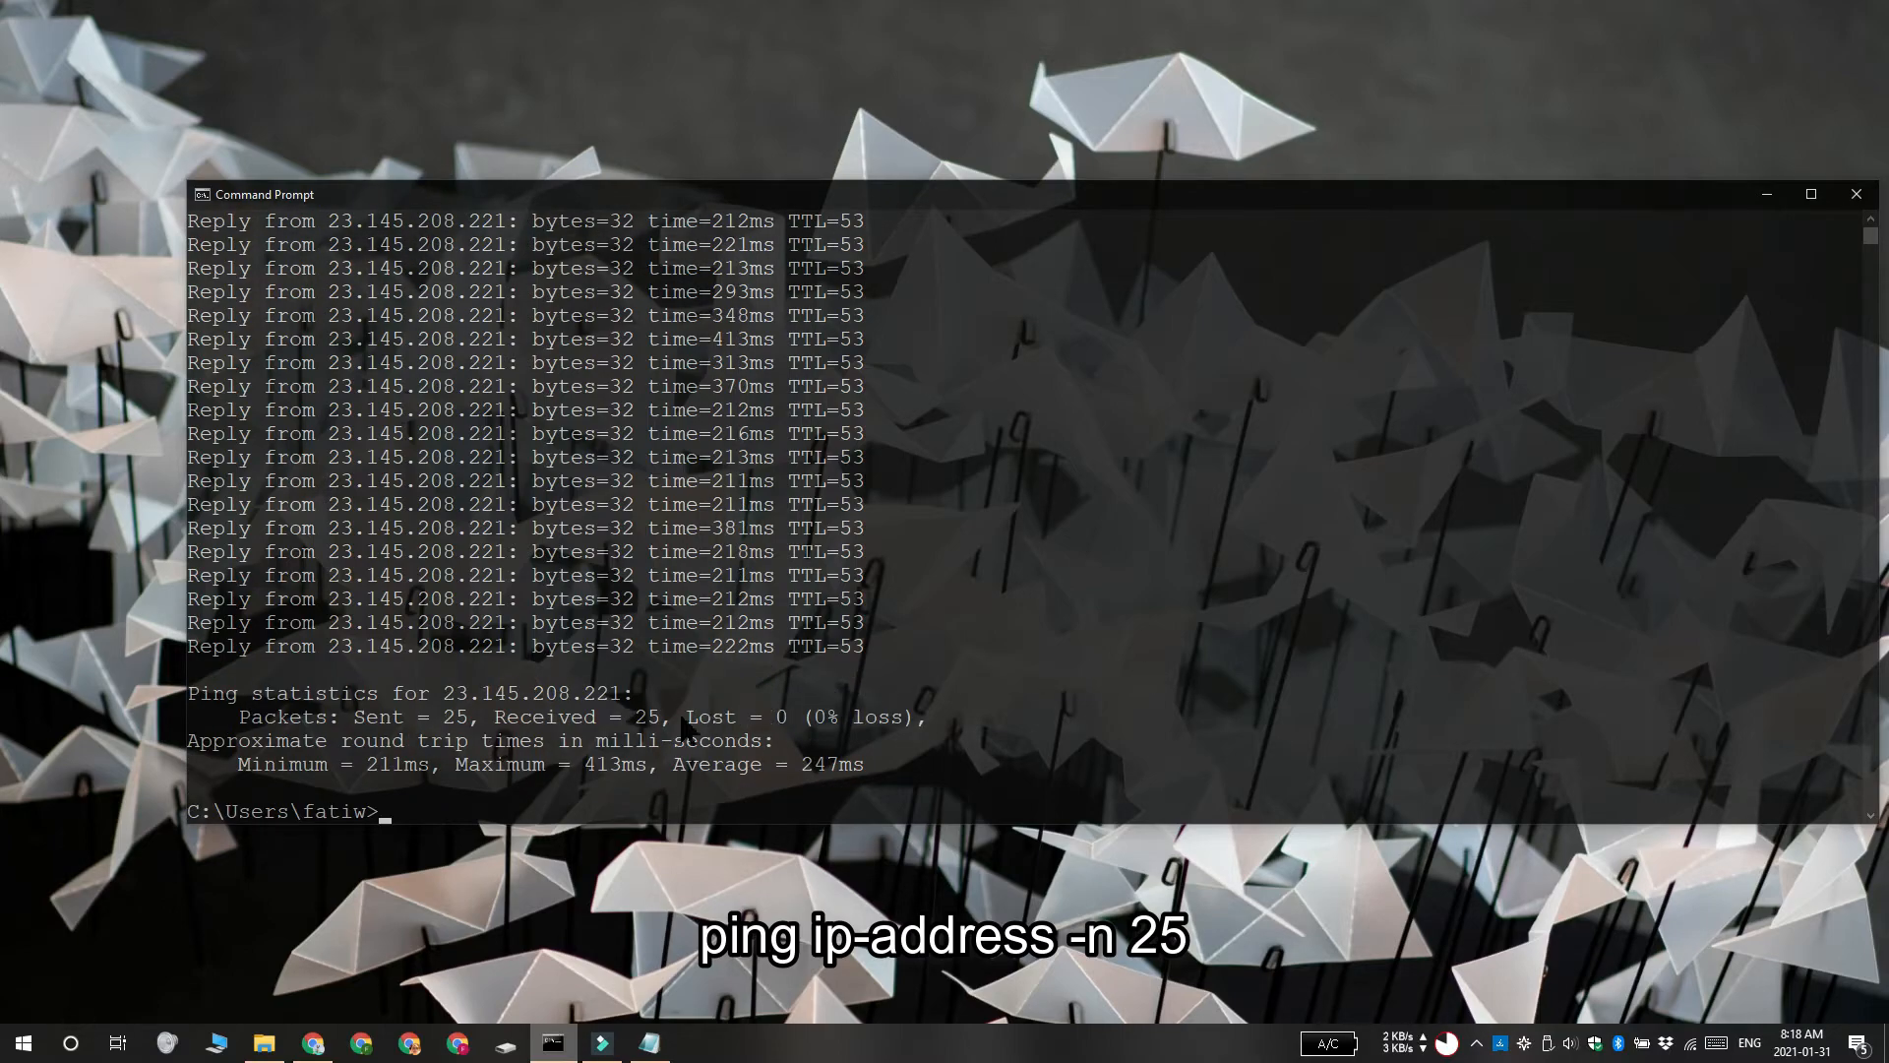
drag(685, 717, 913, 717)
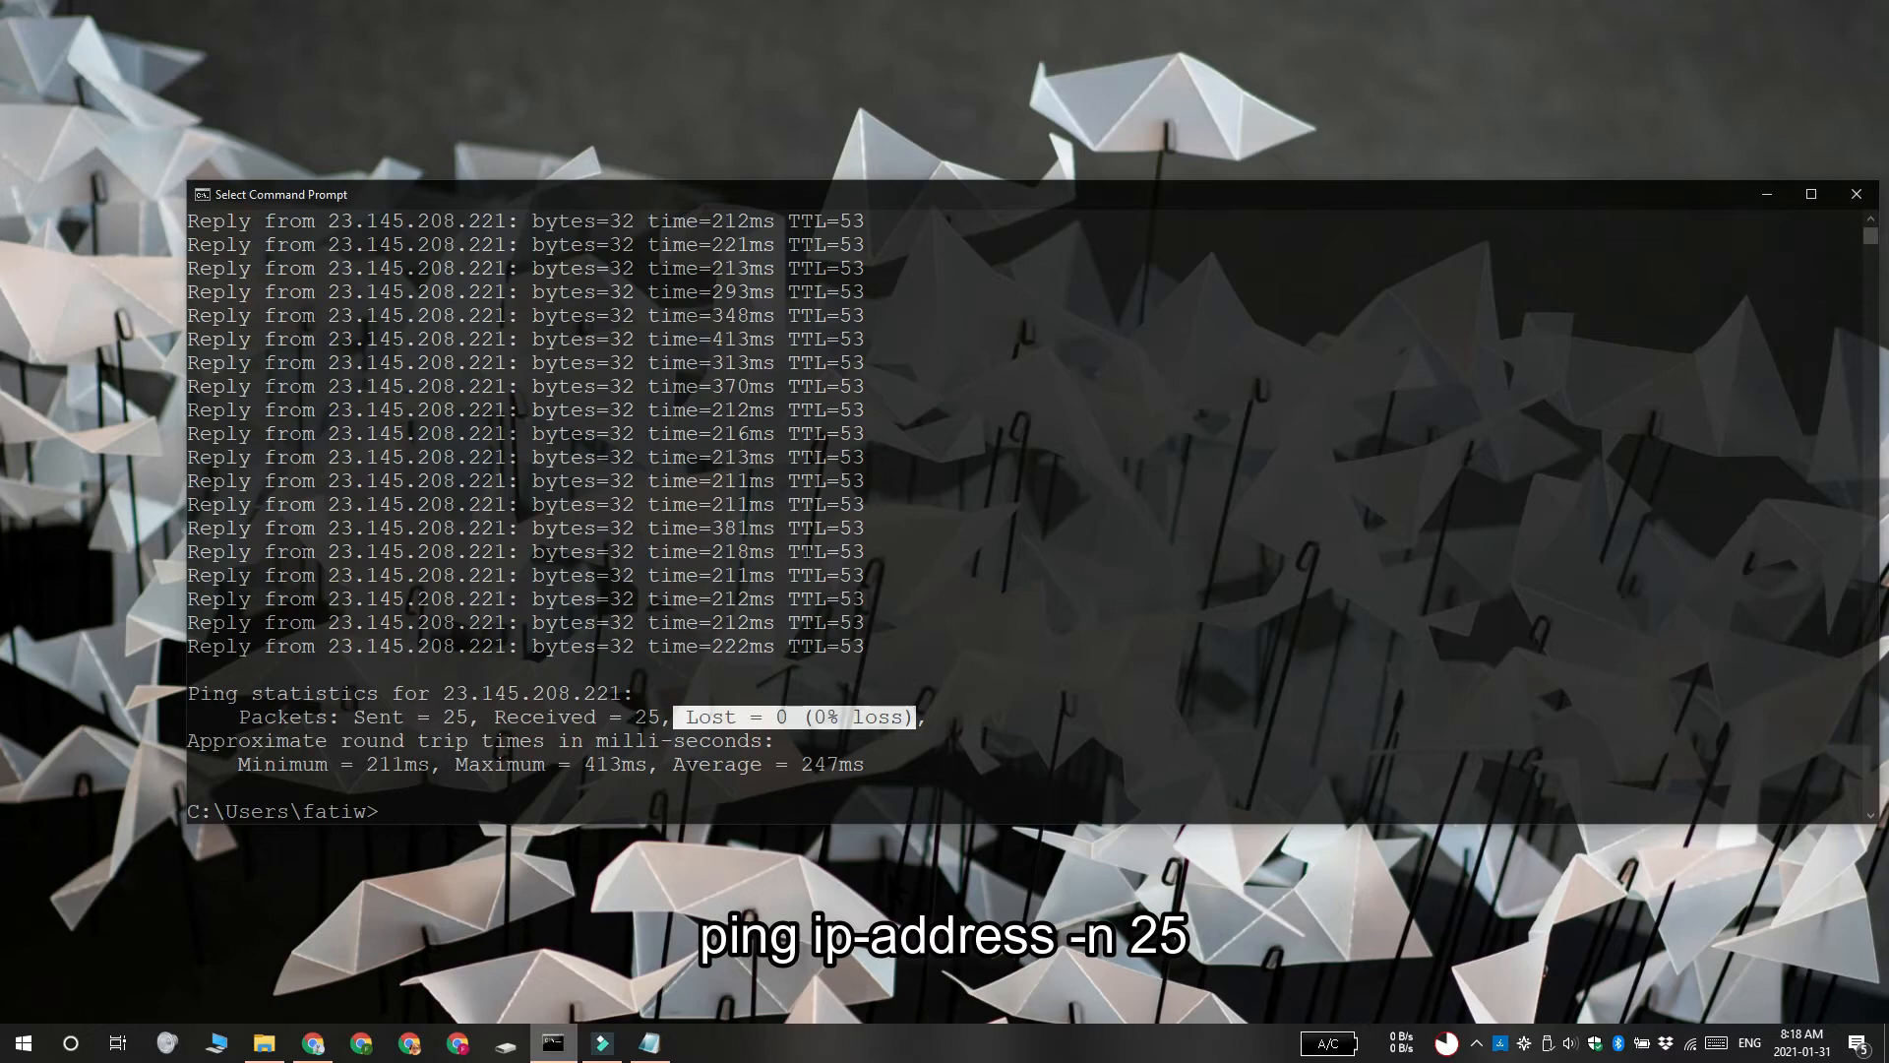
mouse_move(1281, 863)
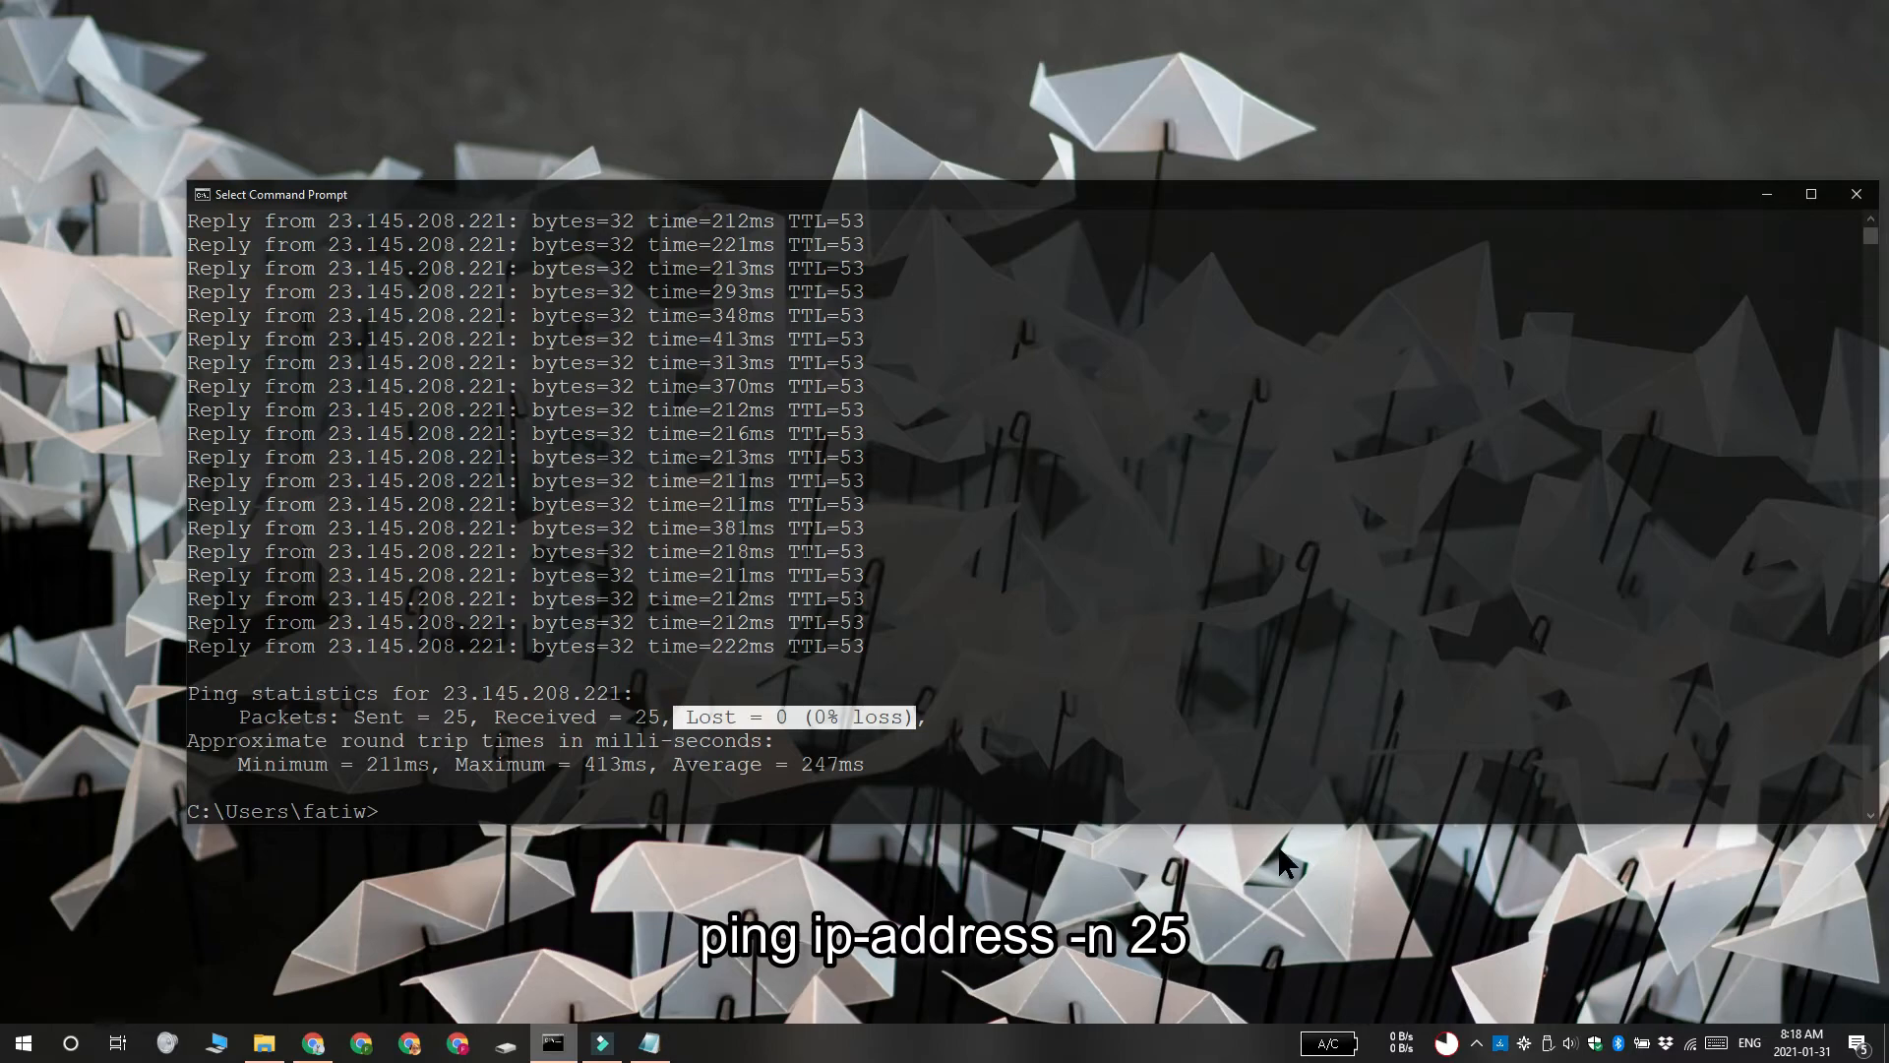